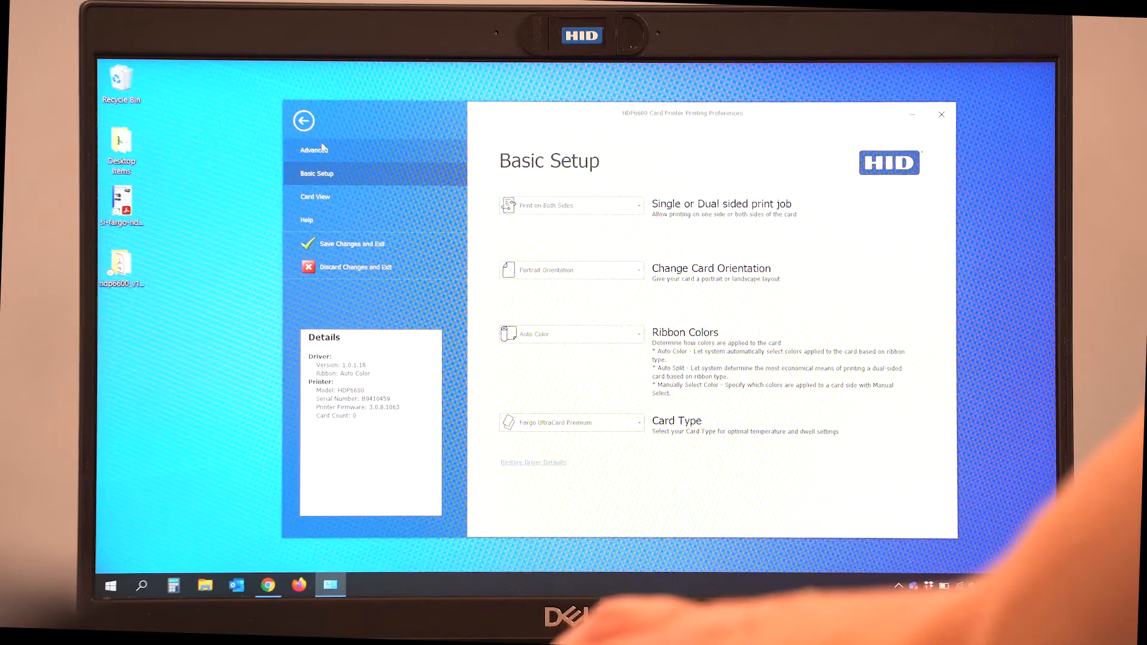
Switch to the advanced preferences and show the Utilities tools with Update Manager.
{"action": "left_click", "coordinate": [314, 150]}
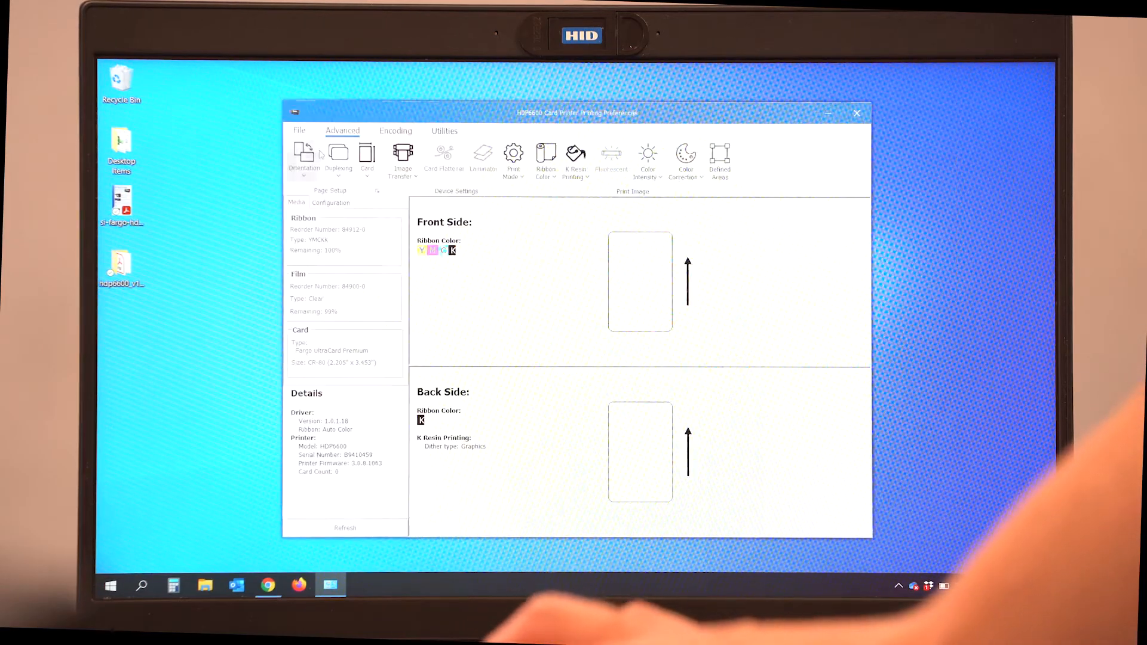
{"action": "left_click", "coordinate": [444, 131]}
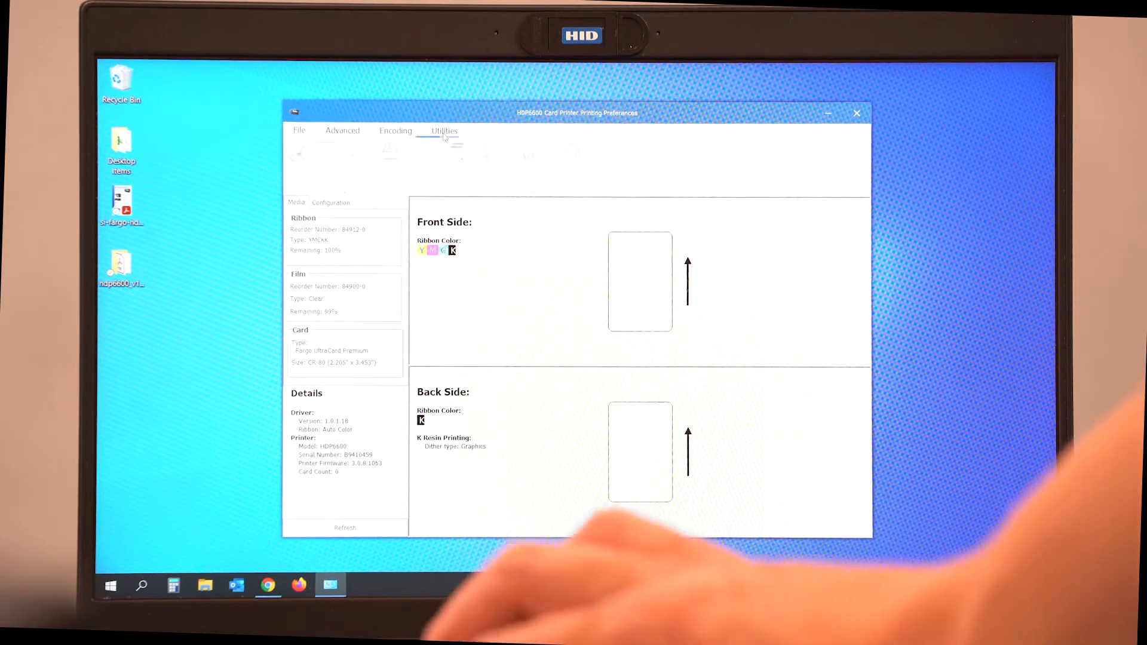
{"action": "left_click", "coordinate": [444, 131]}
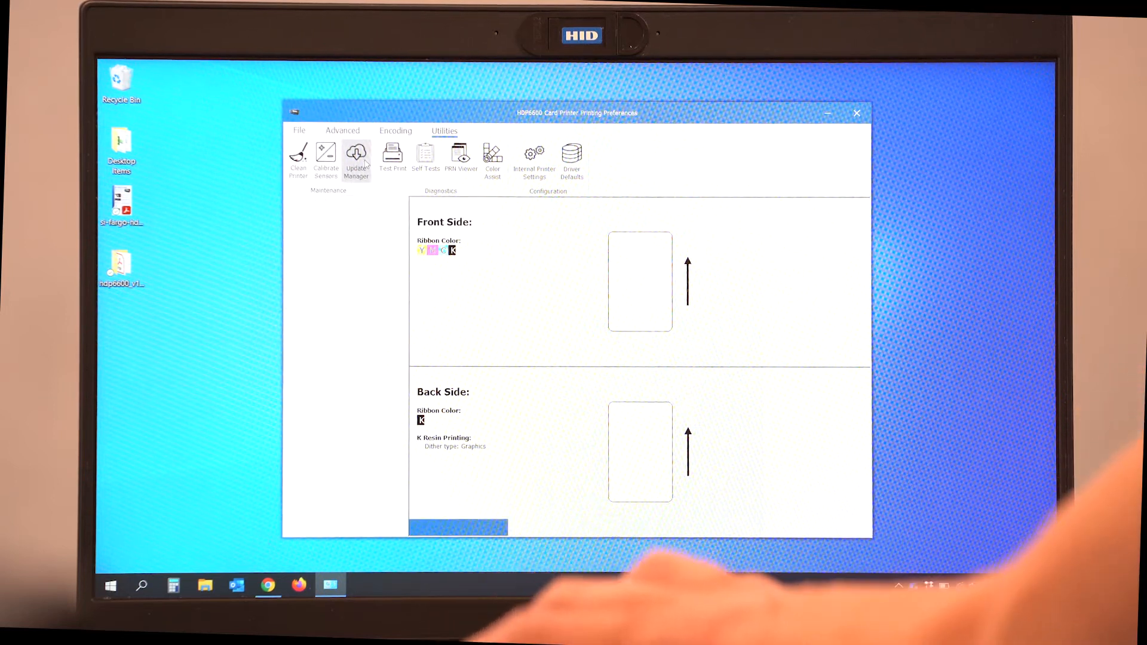
Check for updates in Update Manager and download HDP6600 firmware 6.0.16.6020.
{"action": "left_click", "coordinate": [356, 158]}
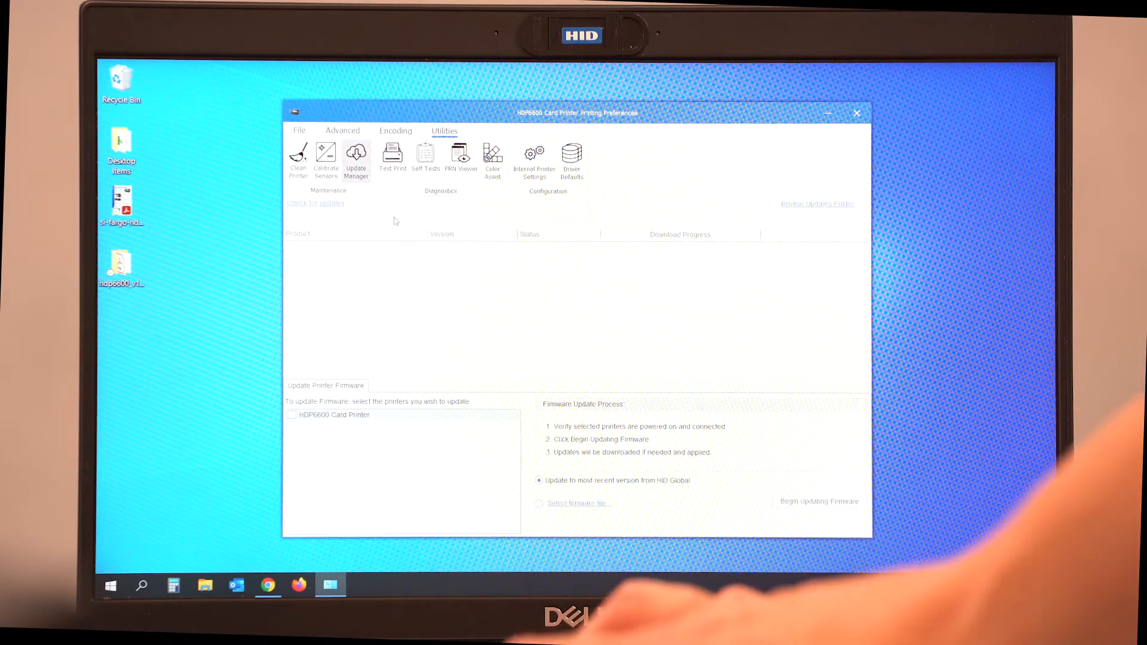
{"action": "left_click", "coordinate": [315, 204]}
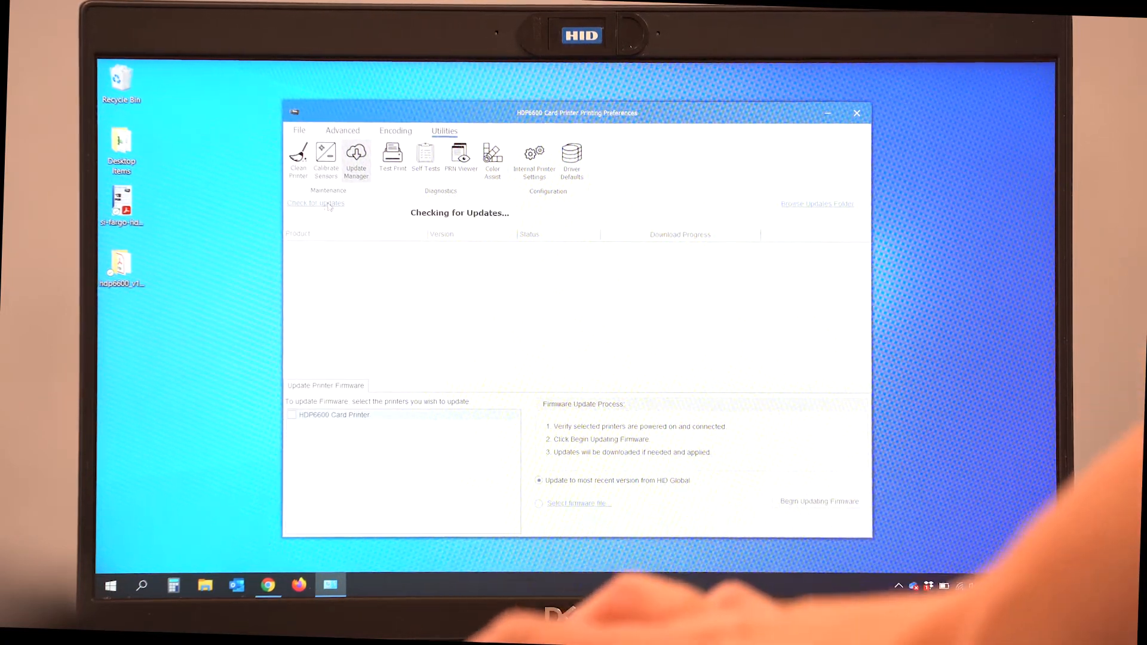
{"action": "left_click", "coordinate": [315, 203]}
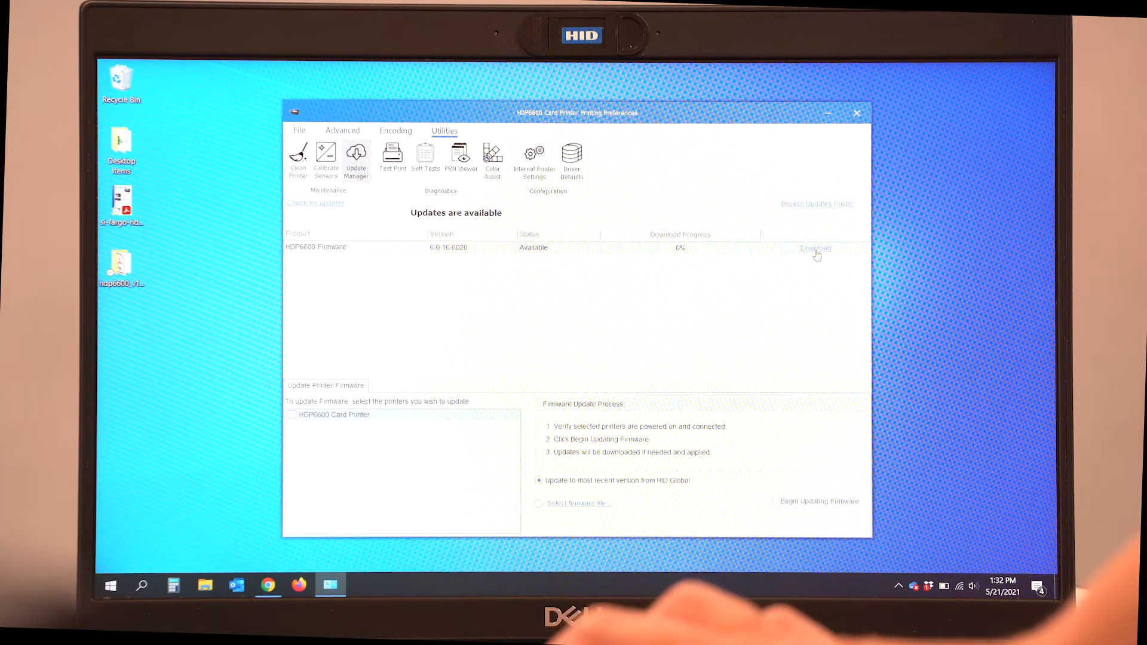
{"action": "left_click", "coordinate": [815, 249]}
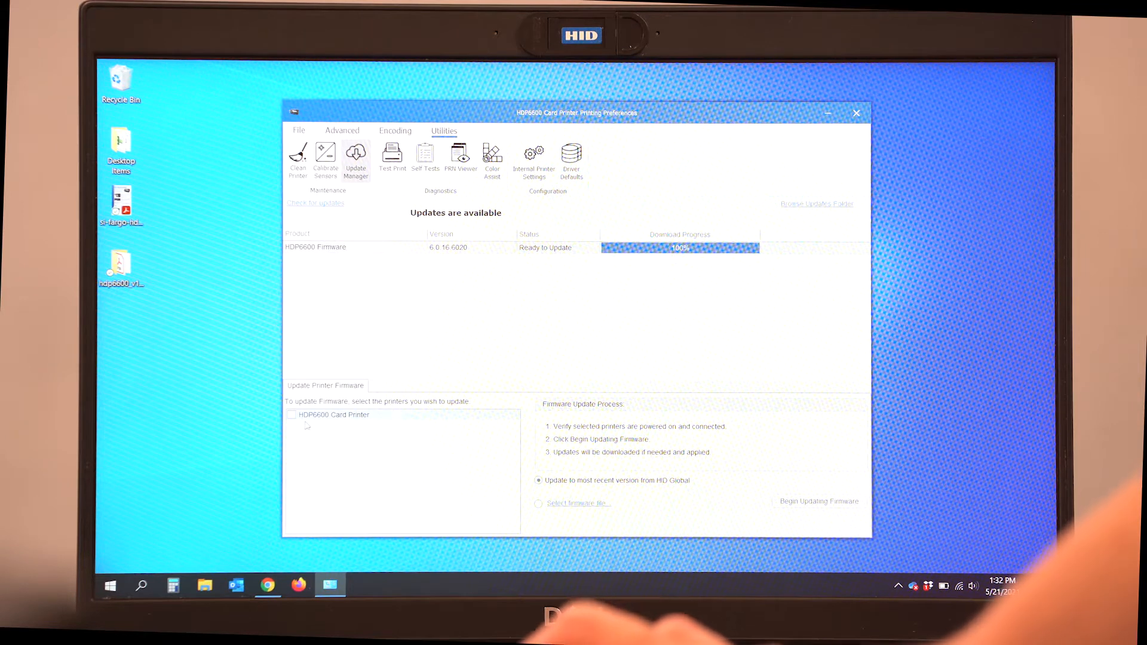
Update the HDP6600 Card Printer's firmware until it reports Update complete.
{"action": "left_click", "coordinate": [291, 414]}
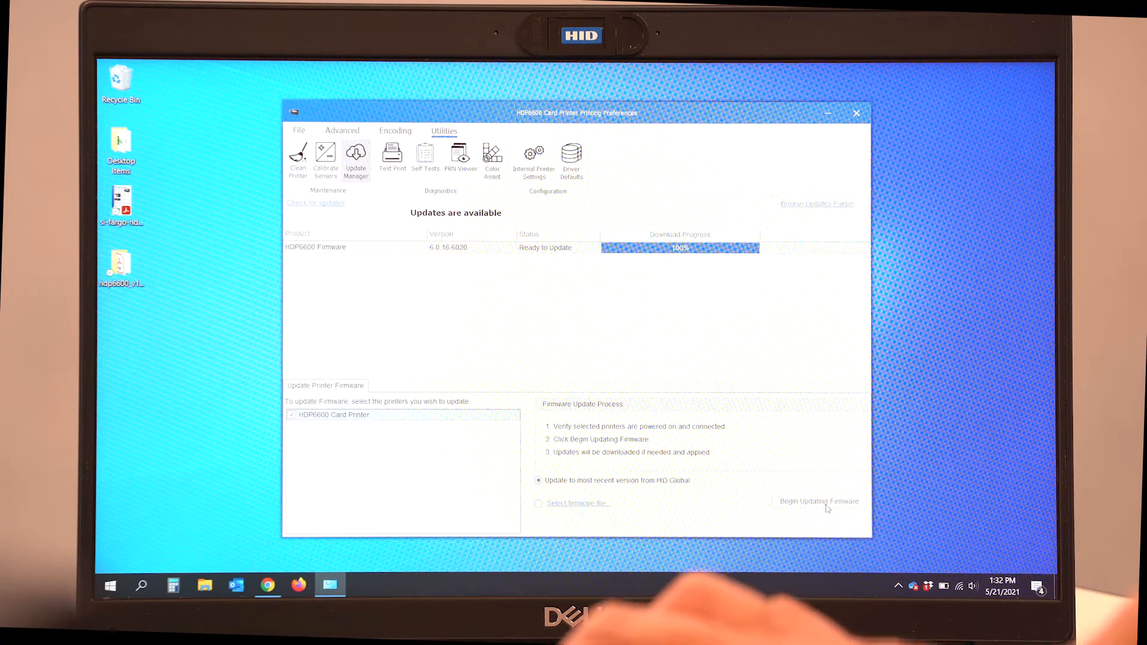
{"action": "left_click", "coordinate": [818, 501]}
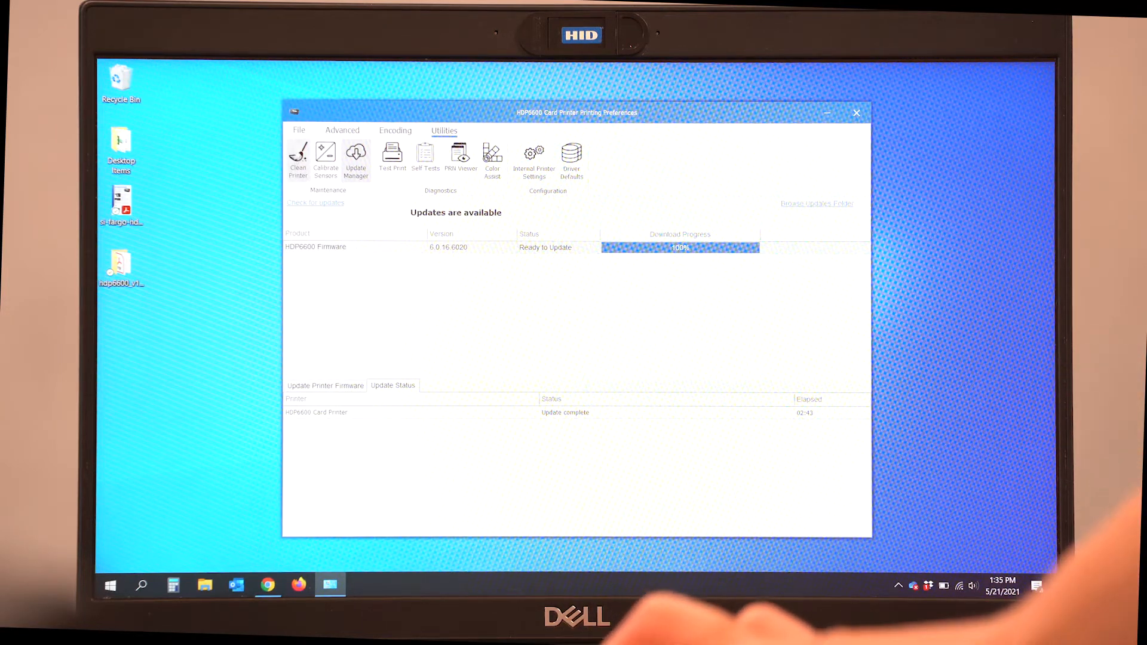
{"action": "left_click", "coordinate": [341, 130]}
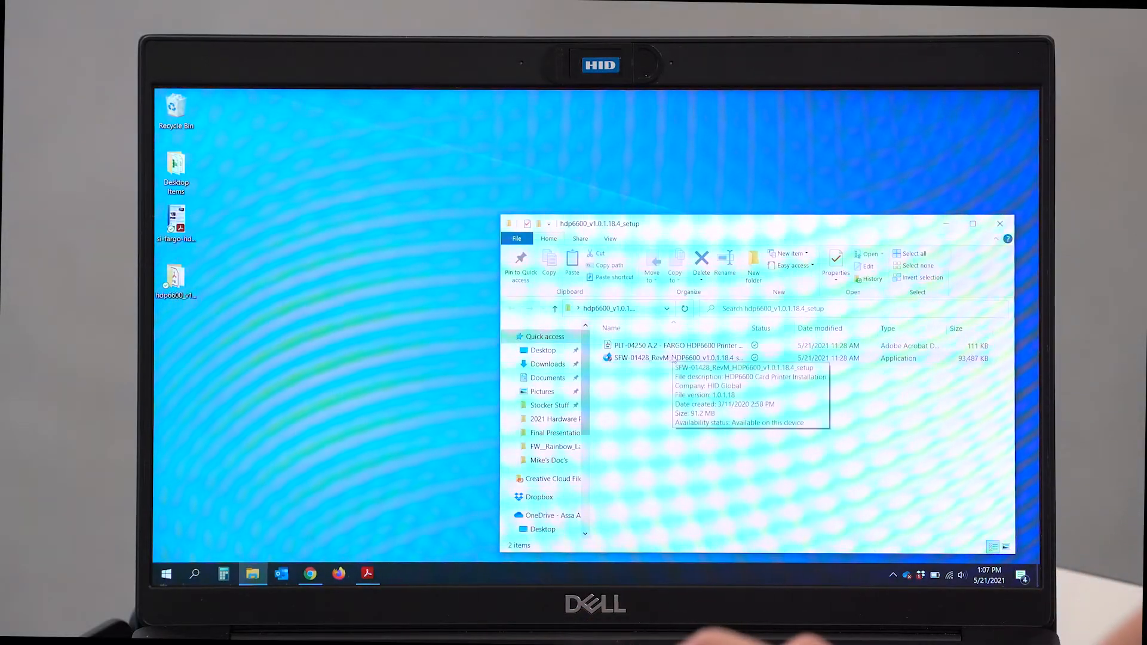
Launch the SFW driver setup and approve the User Account Control prompt.
{"action": "double_click", "coordinate": [685, 358]}
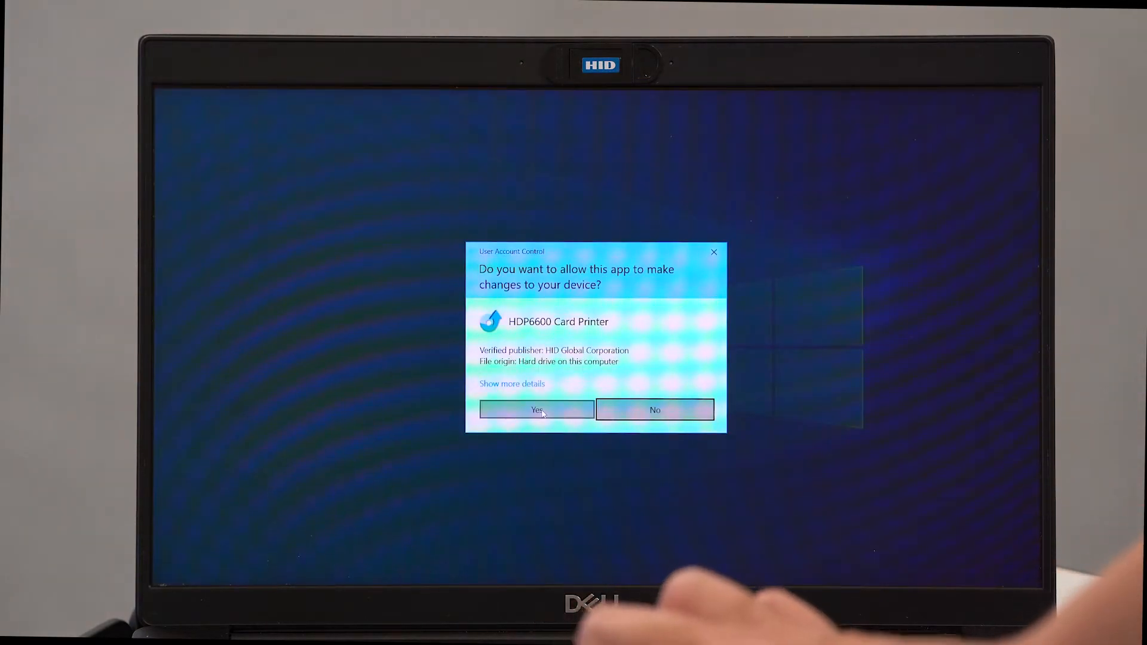
{"action": "left_click", "coordinate": [536, 410]}
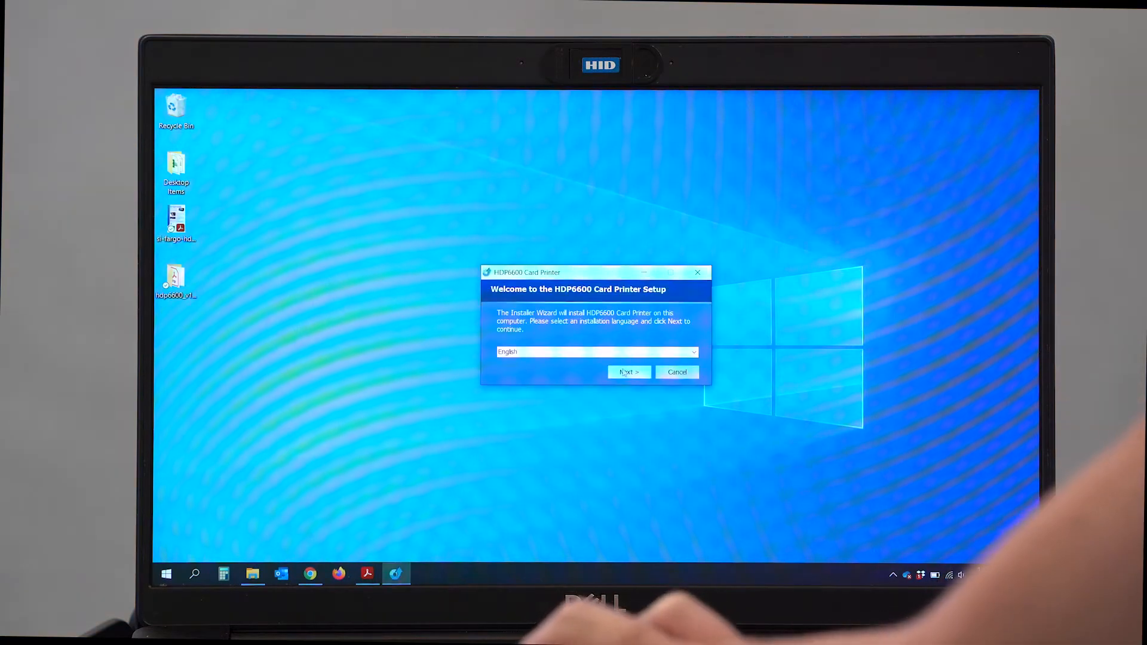
Install in English, accept the license agreement, and keep Local Connection (USB).
{"action": "left_click", "coordinate": [629, 372]}
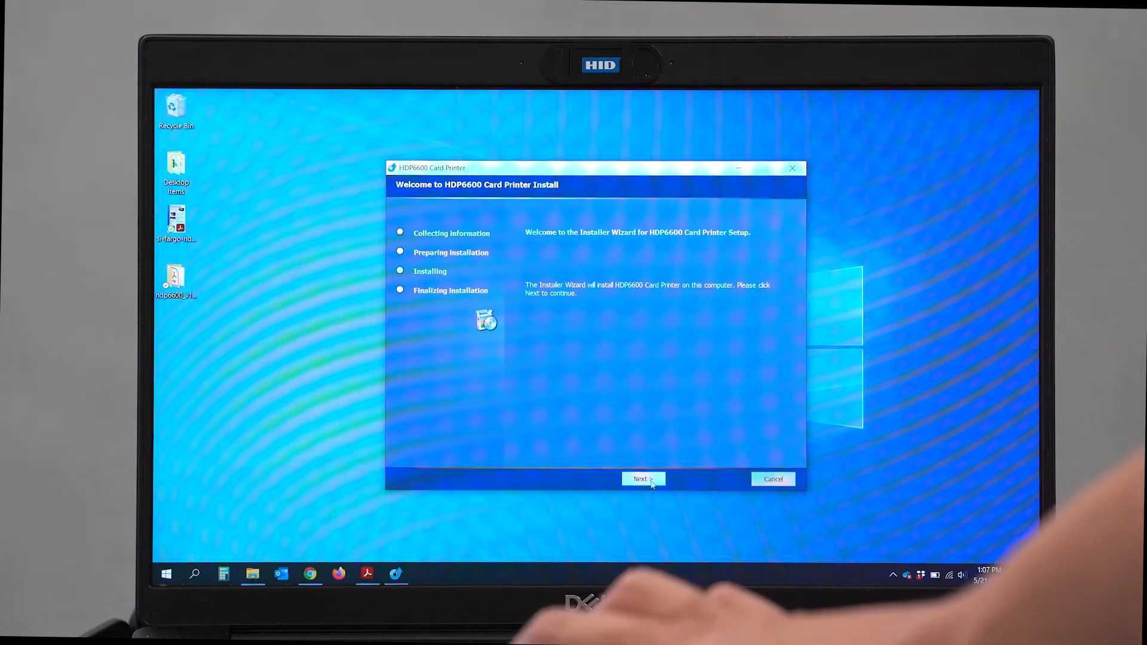
{"action": "left_click", "coordinate": [643, 478]}
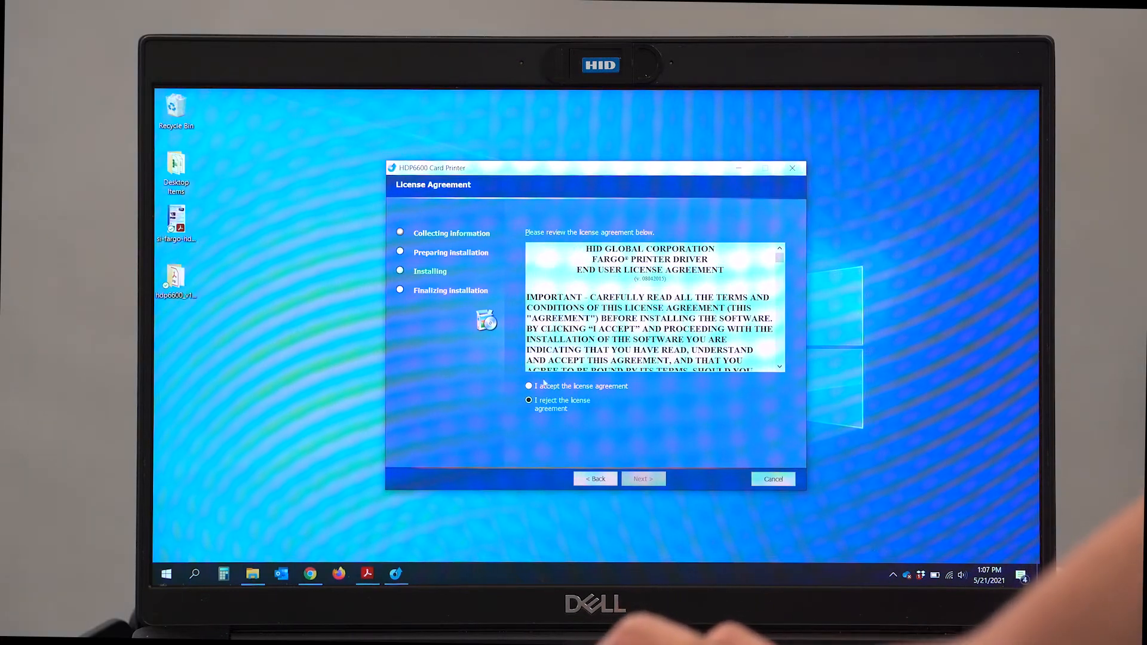
{"action": "left_click", "coordinate": [529, 386]}
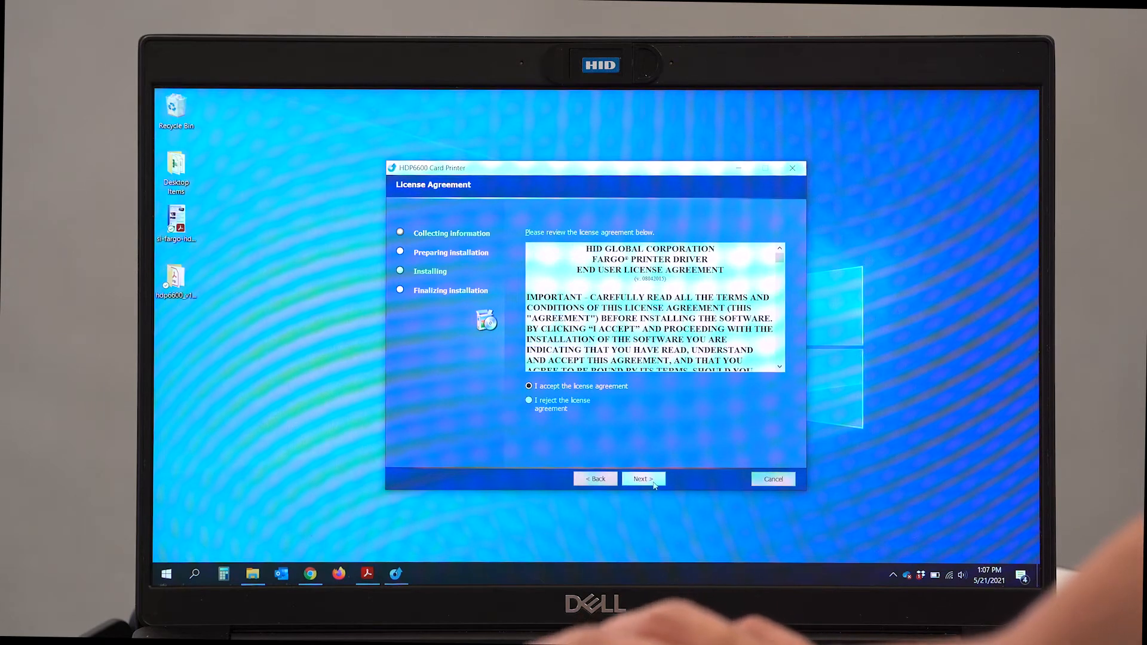
{"action": "left_click", "coordinate": [643, 479]}
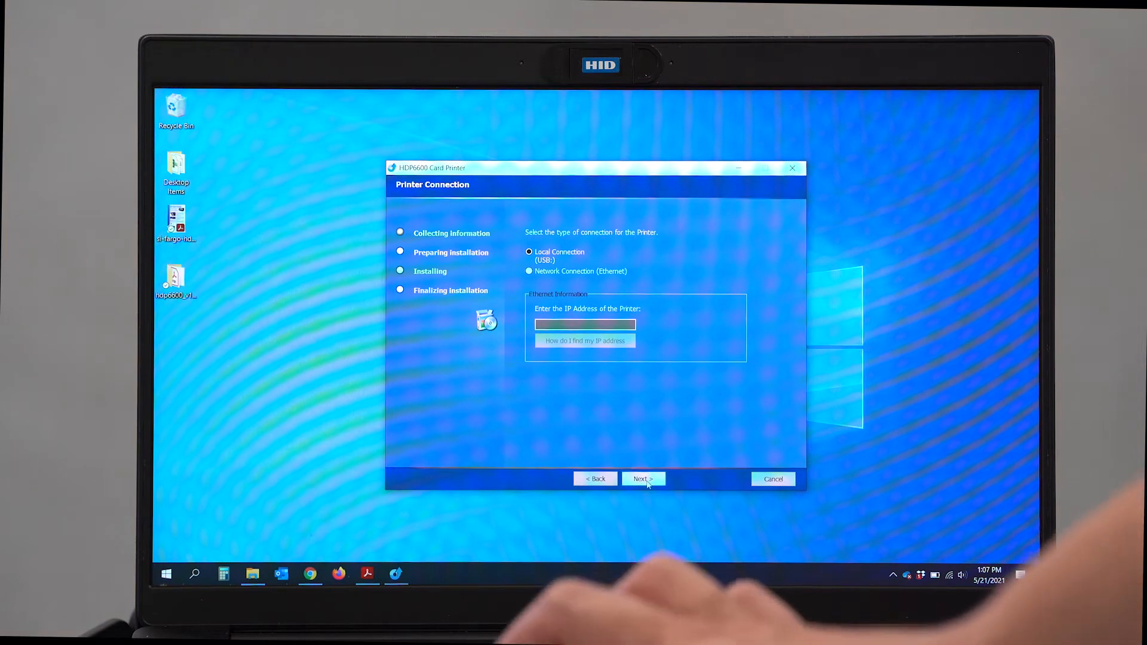
{"action": "left_click", "coordinate": [644, 478]}
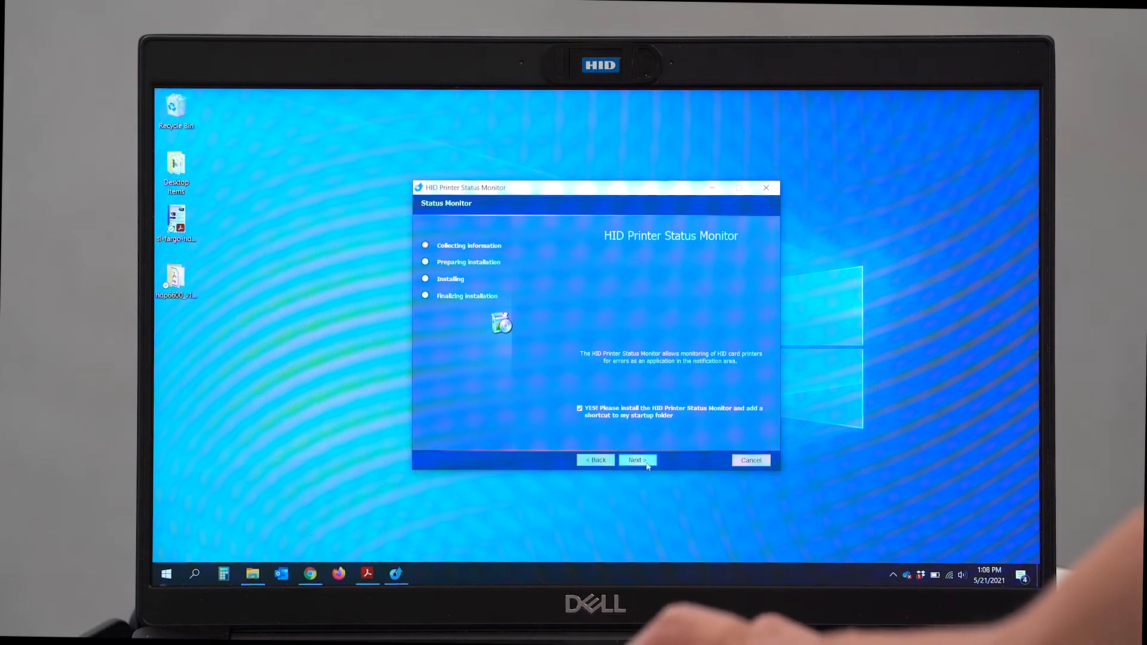
Install the driver with the status monitor and finish with automatic reboot unchecked.
{"action": "left_click", "coordinate": [637, 460]}
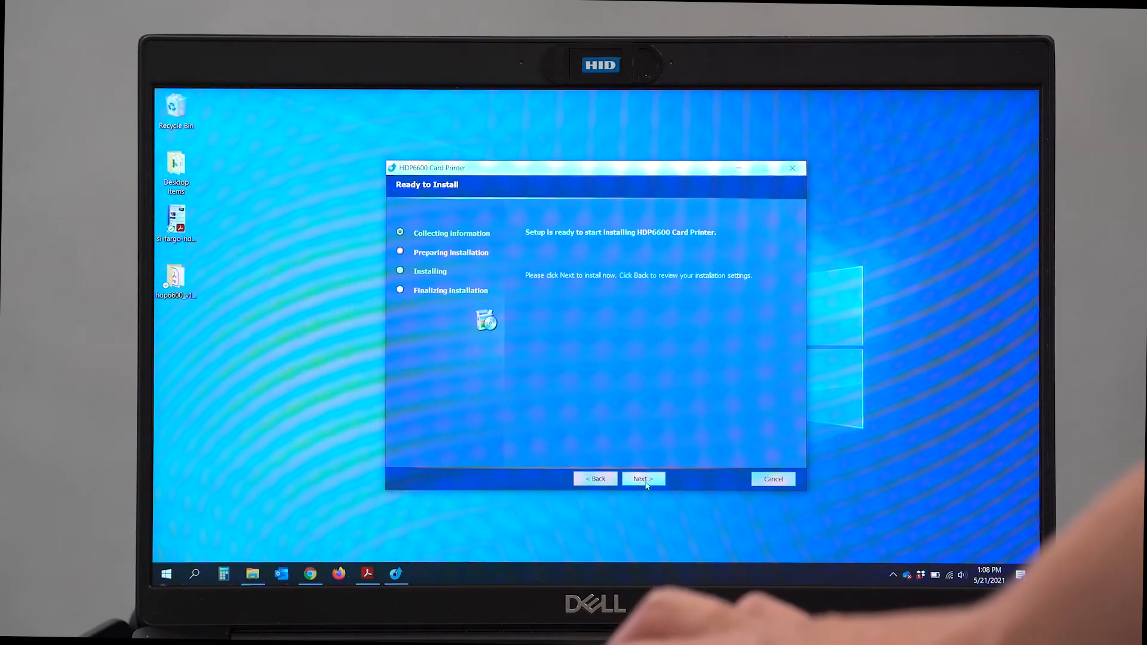
{"action": "left_click", "coordinate": [644, 478]}
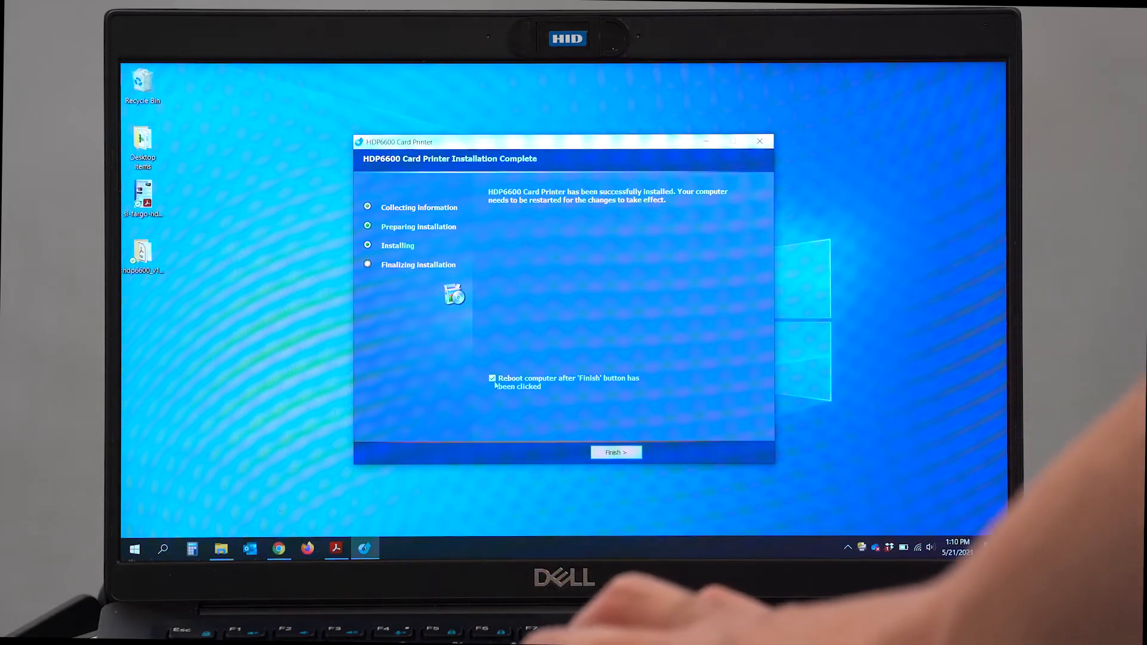
{"action": "left_click", "coordinate": [492, 378]}
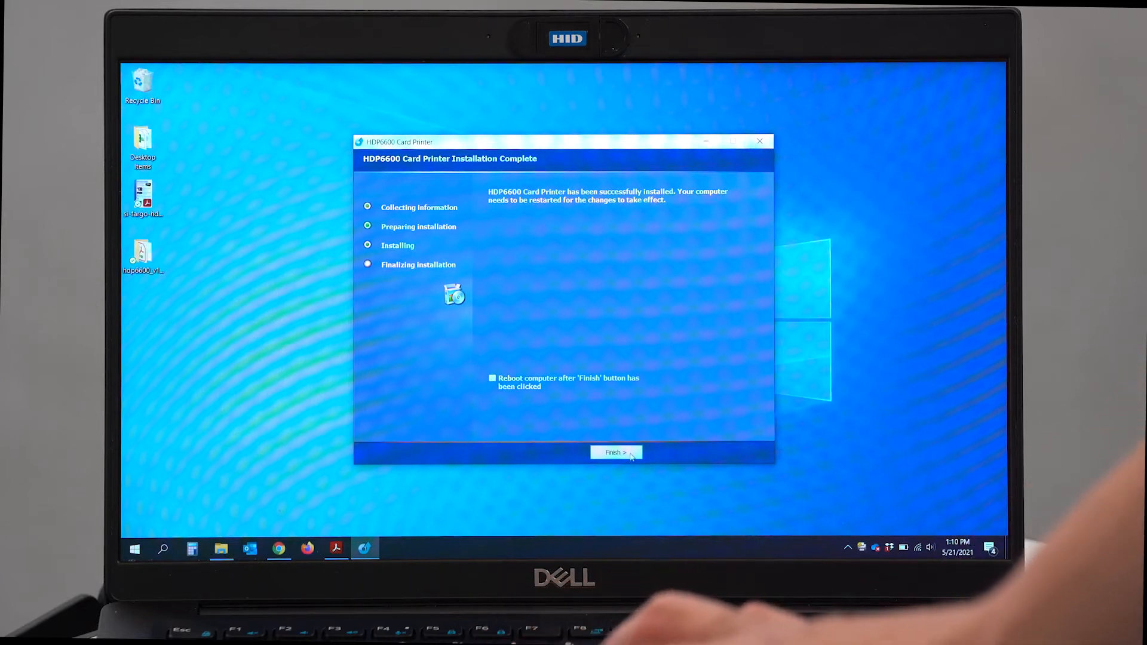
{"action": "left_click", "coordinate": [616, 453]}
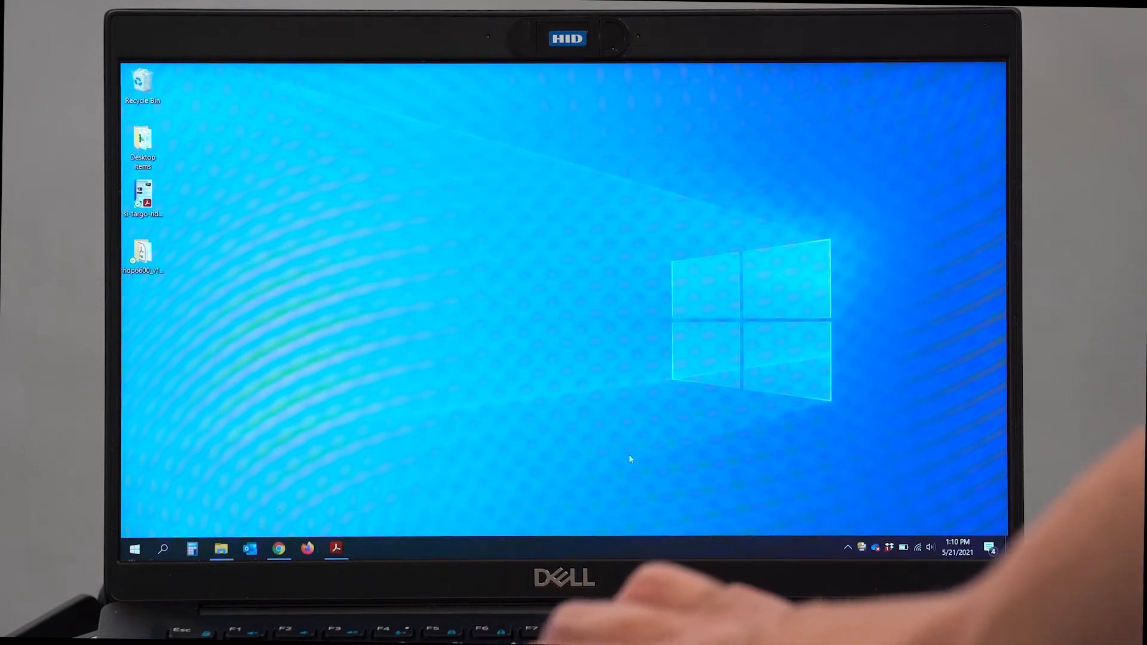
Open Windows Settings from the Start menu.
{"action": "left_click", "coordinate": [135, 549]}
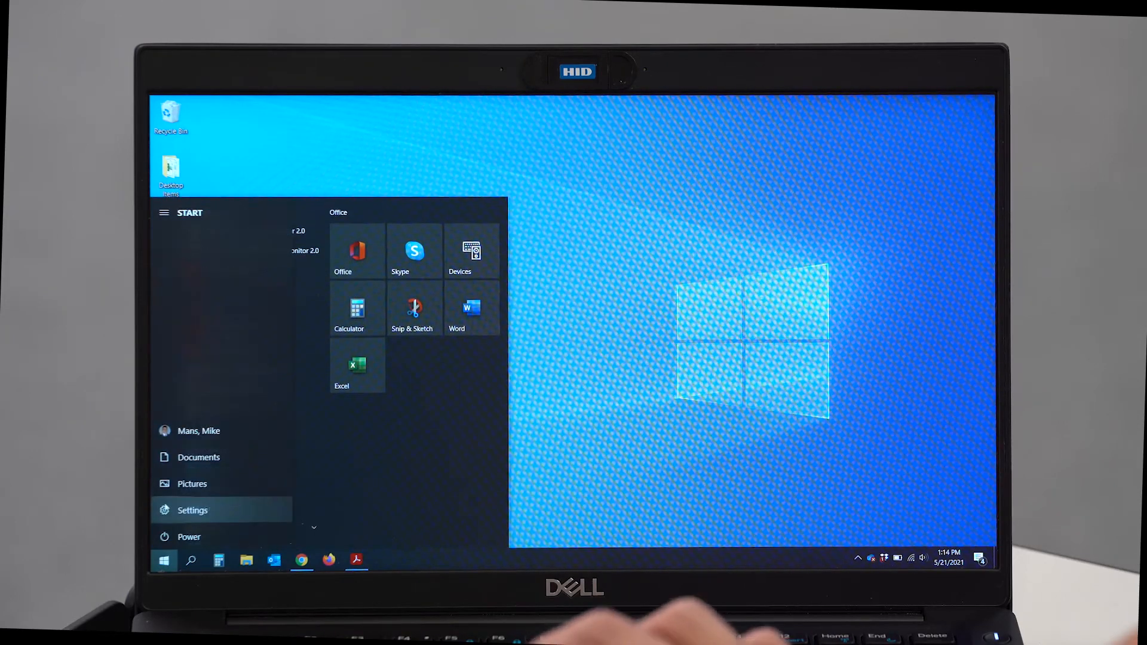
{"action": "left_click", "coordinate": [192, 510]}
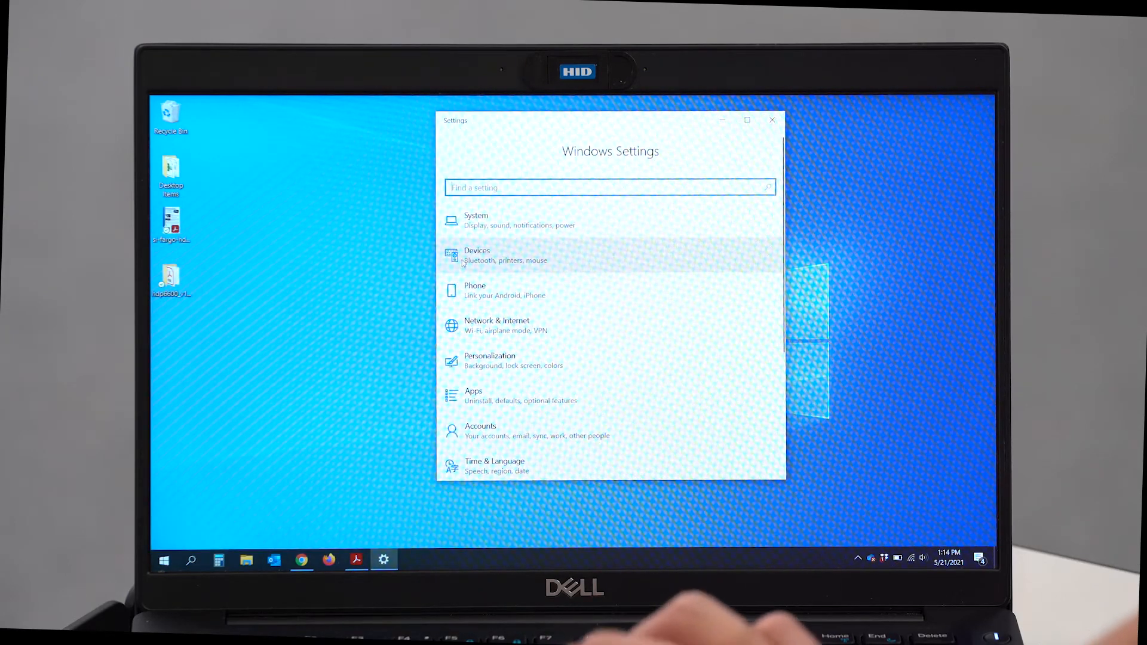
Go to Devices, Printers & scanners, and manage the HDP6600 Card Printer.
{"action": "left_click", "coordinate": [494, 256]}
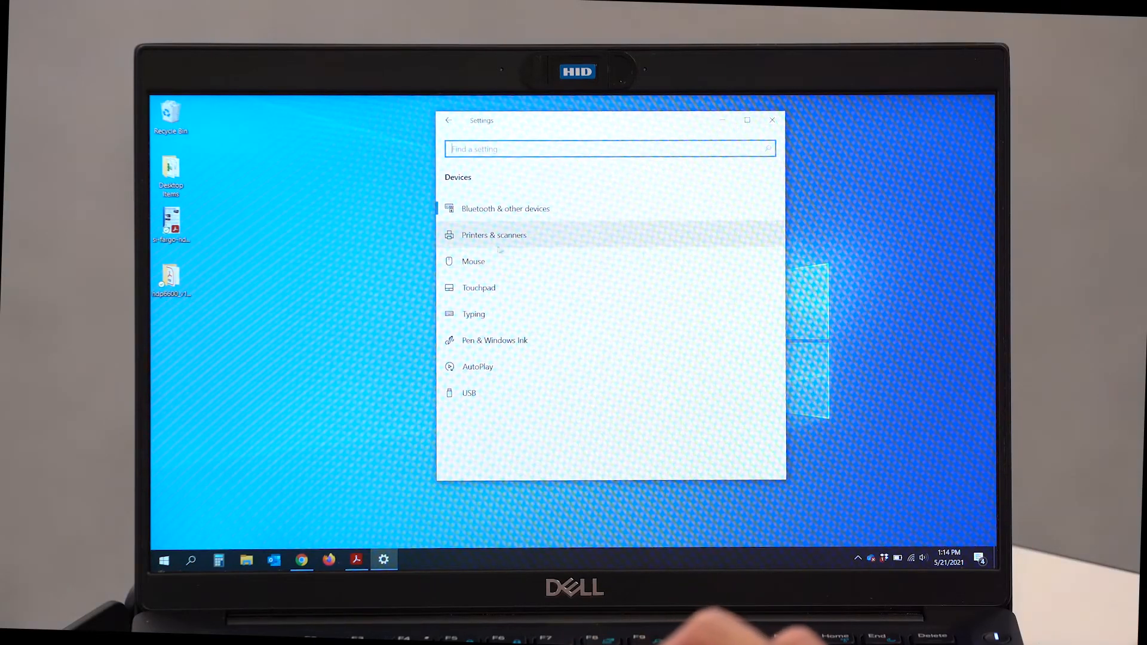
{"action": "left_click", "coordinate": [494, 235]}
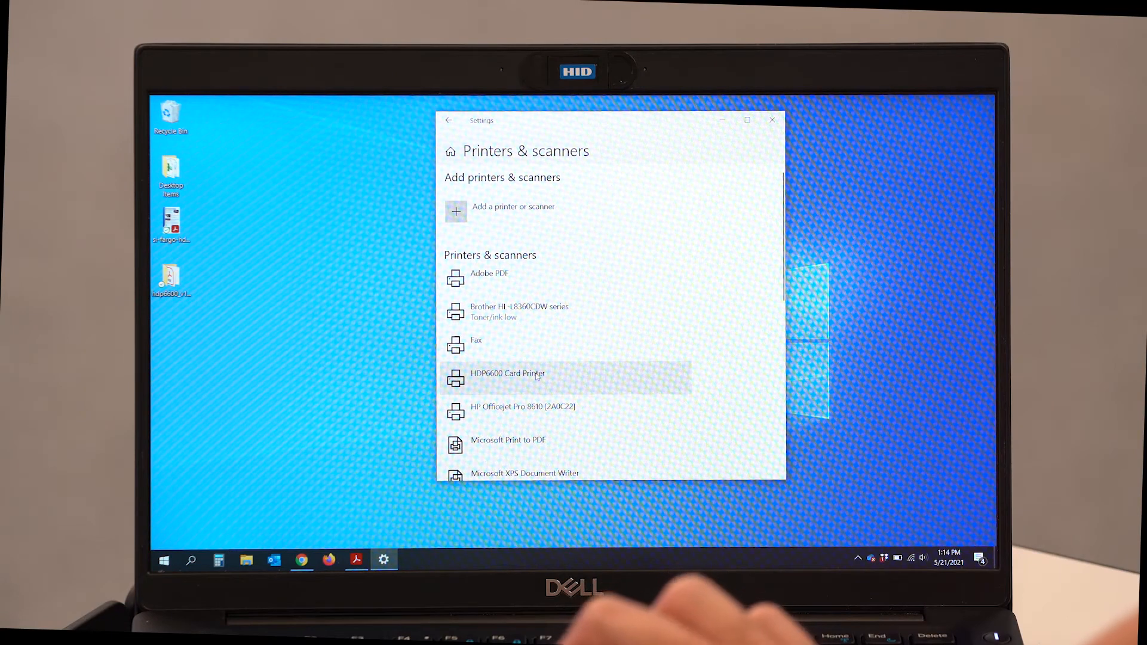
{"action": "left_click", "coordinate": [508, 377]}
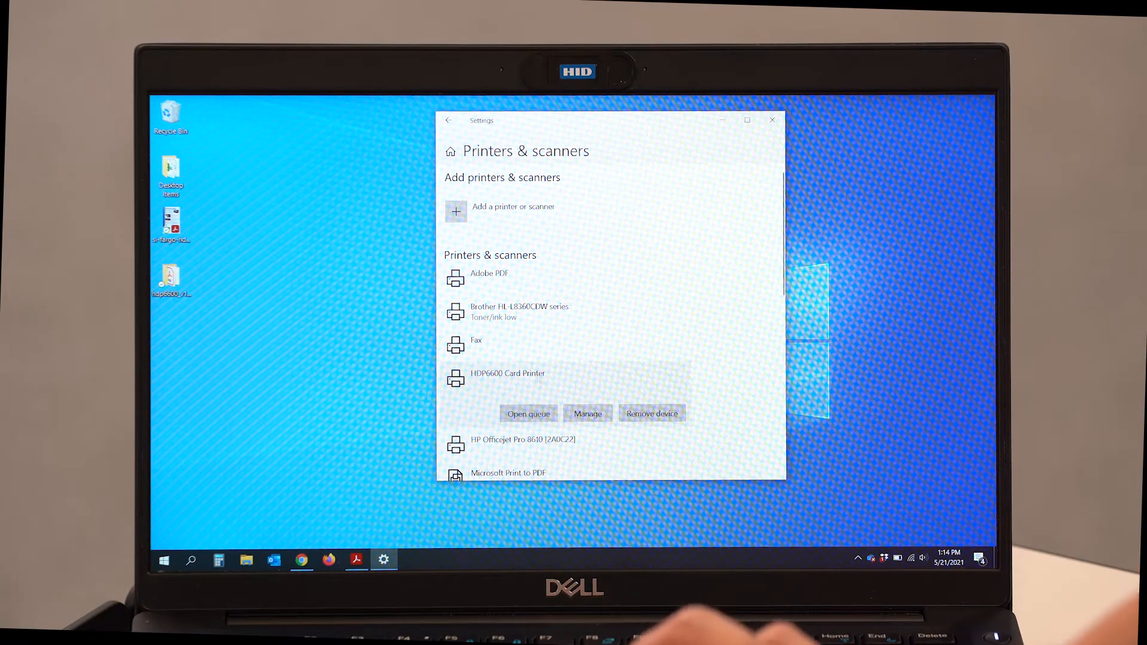
{"action": "left_click", "coordinate": [587, 413]}
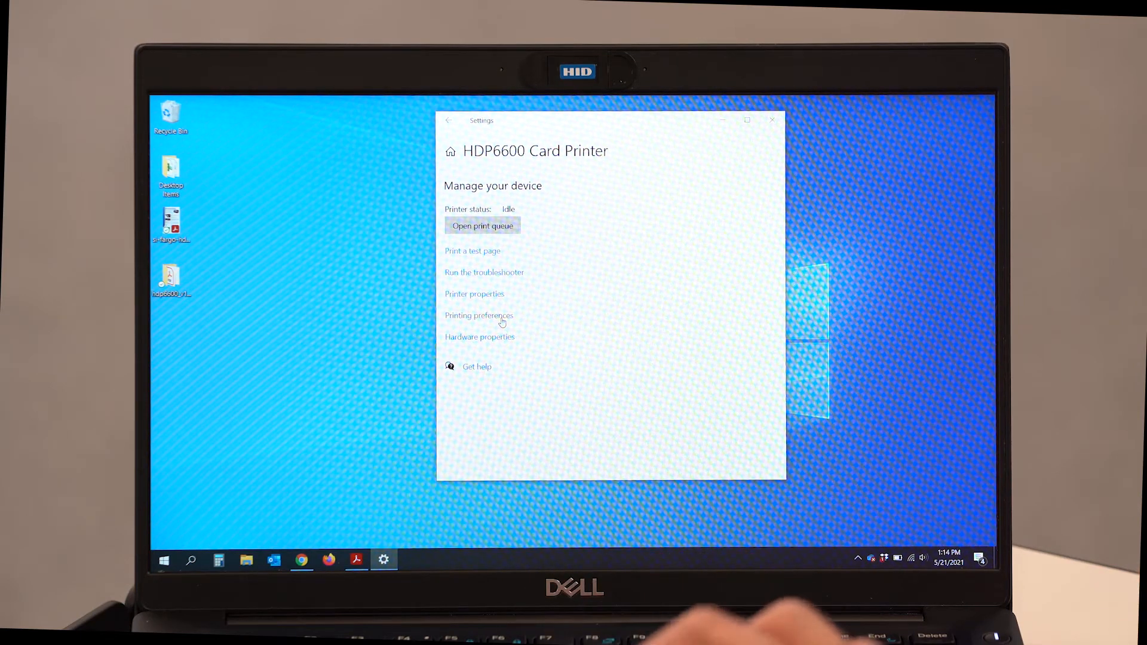
Open Printing preferences and choose Fargo UltraCard Premium as the card type.
{"action": "left_click", "coordinate": [479, 316]}
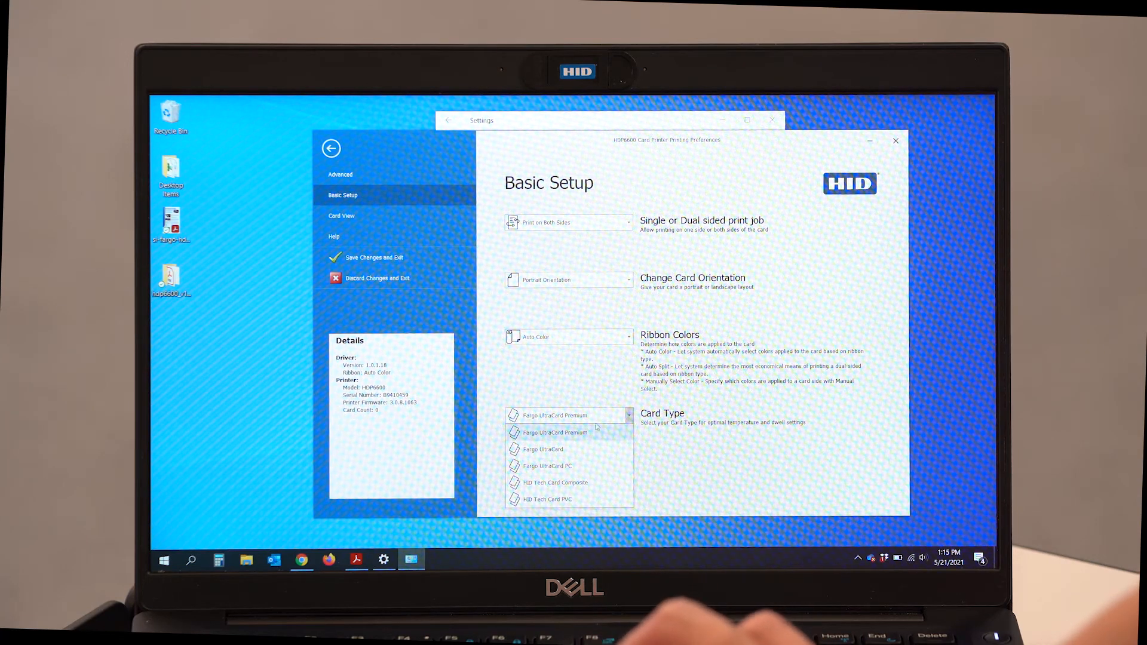
{"action": "left_click", "coordinate": [555, 433]}
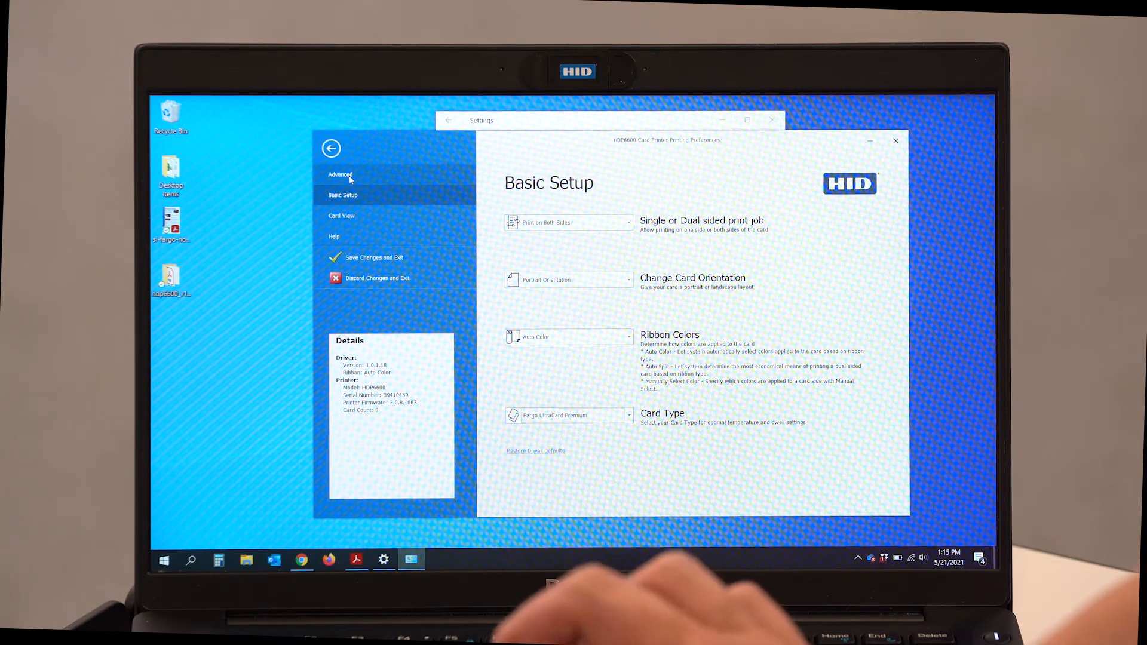
Open the Advanced view showing front/back layouts and the YMCKK ribbon.
{"action": "left_click", "coordinate": [340, 175]}
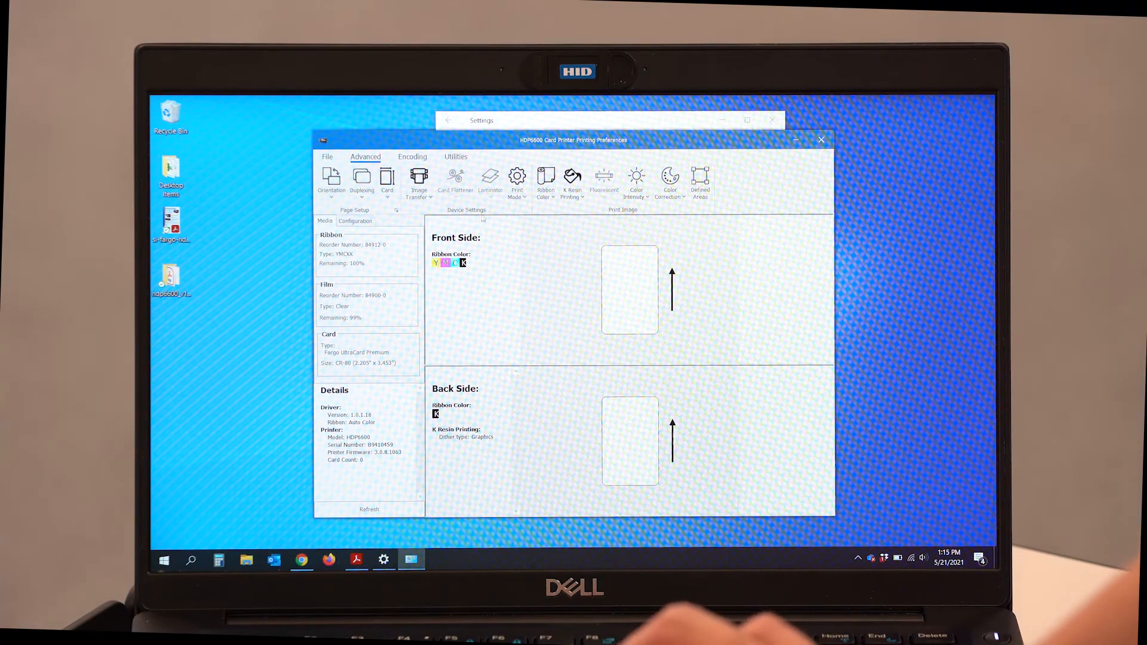
{"action": "mouse_move", "coordinate": [517, 179]}
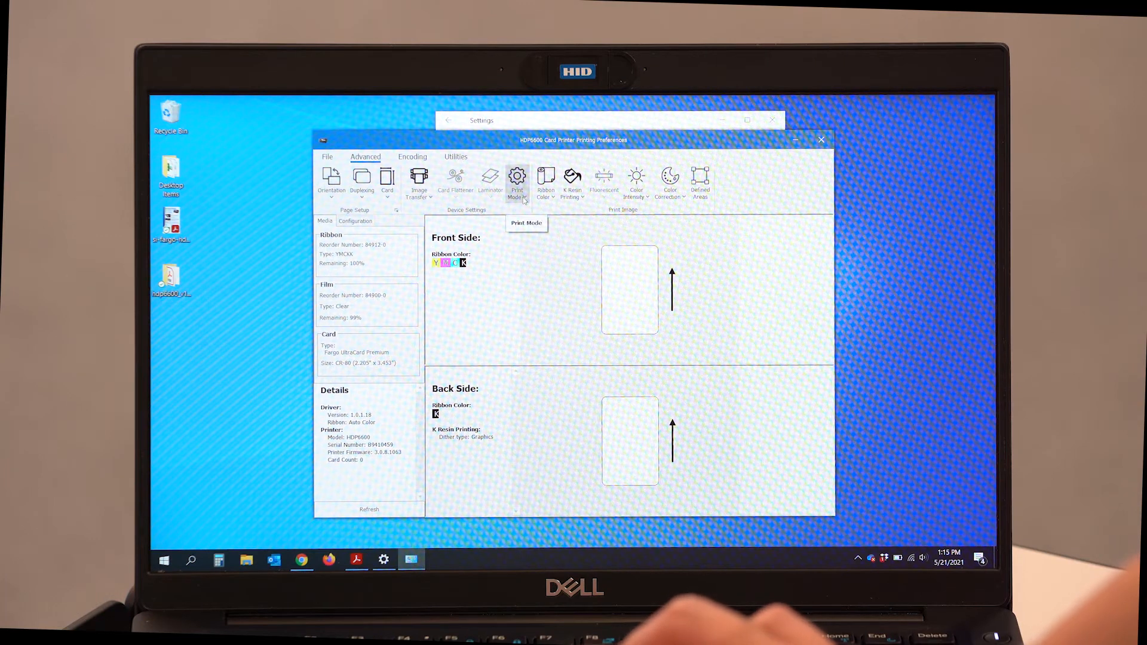
{"action": "mouse_move", "coordinate": [546, 182]}
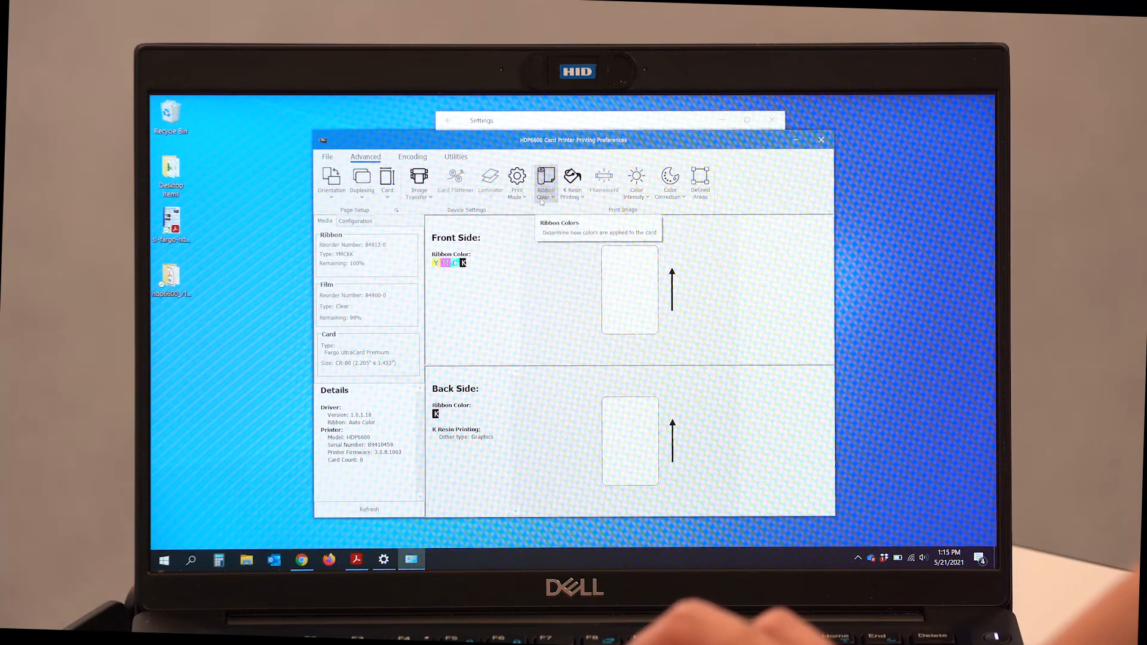
{"action": "mouse_move", "coordinate": [560, 215]}
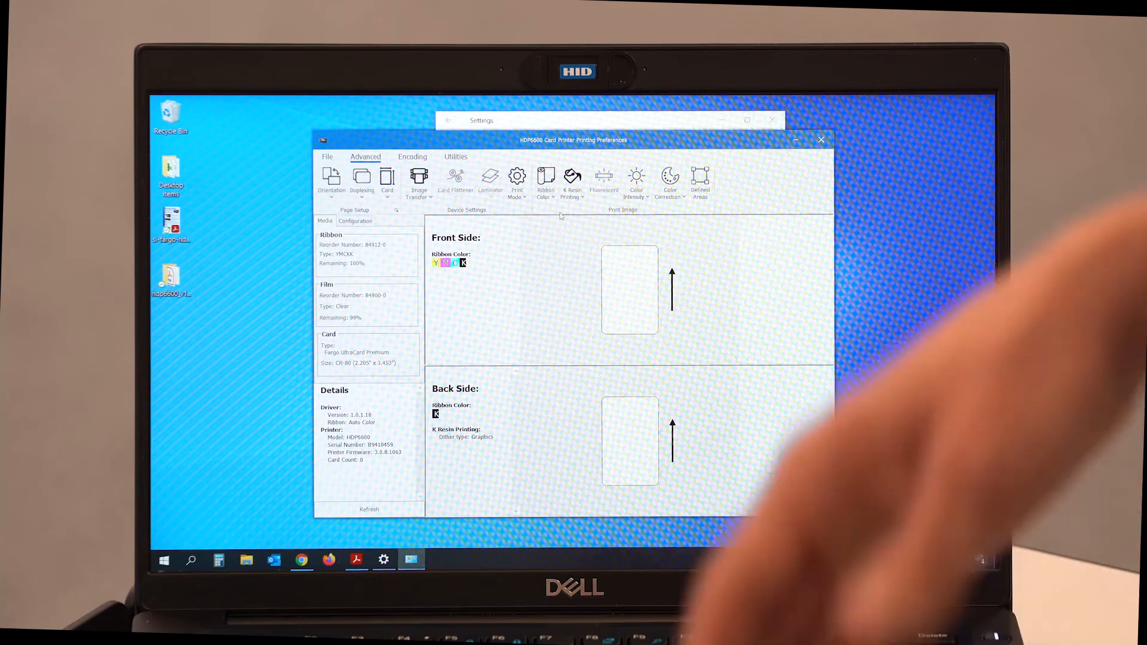
{"action": "mouse_move", "coordinate": [419, 181]}
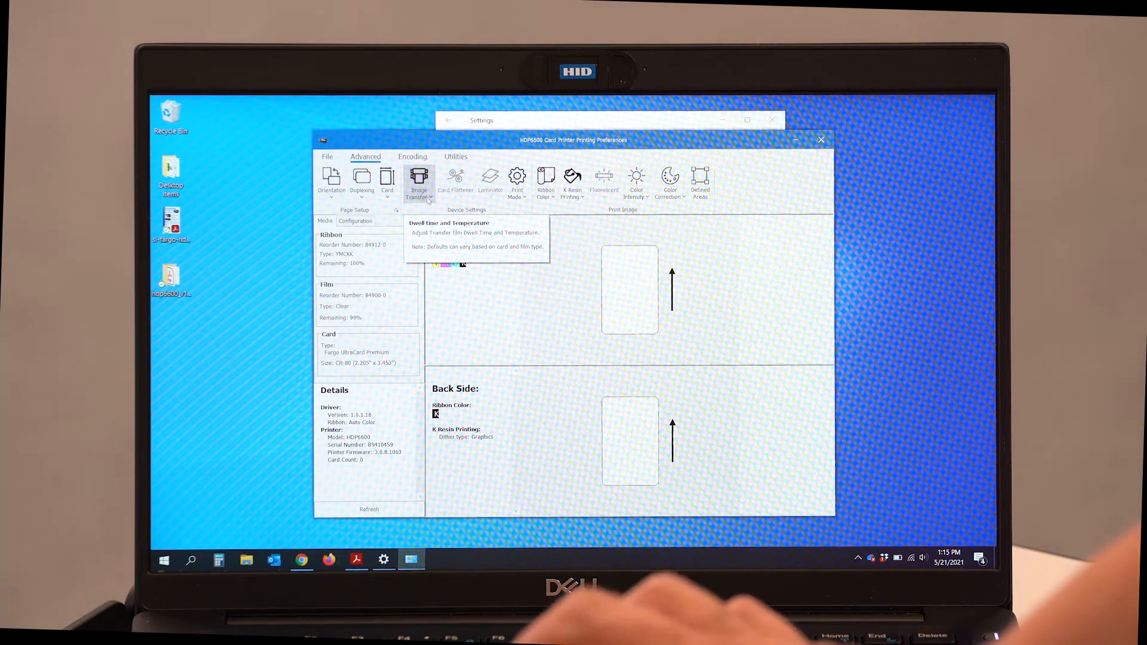
{"action": "left_click", "coordinate": [419, 183]}
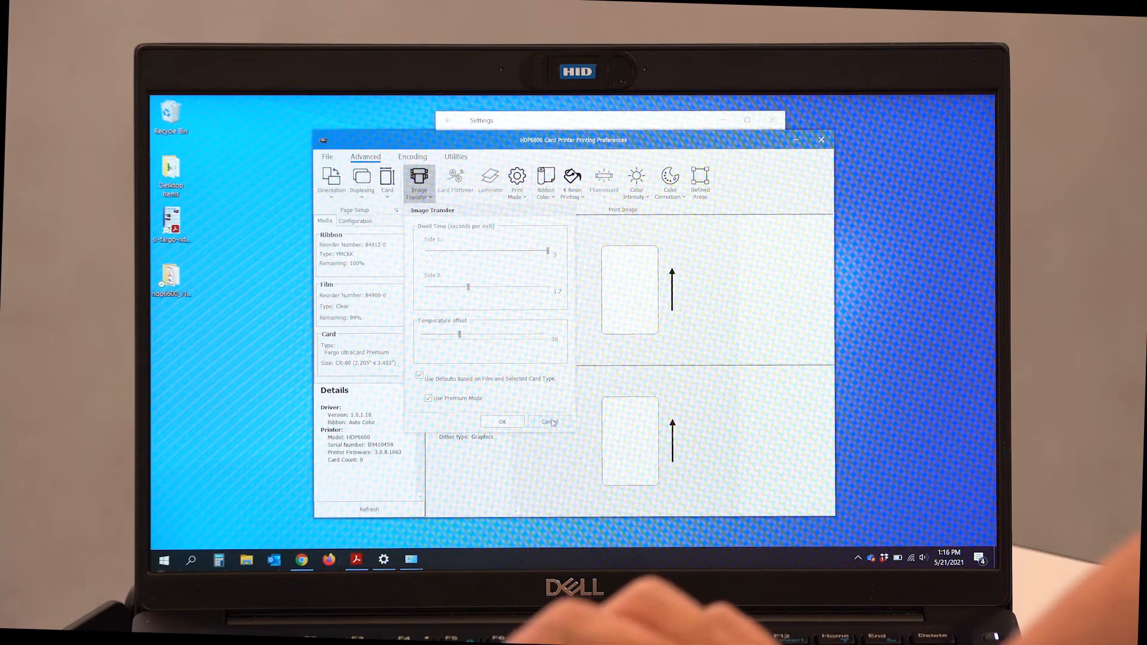
{"action": "left_click", "coordinate": [550, 422]}
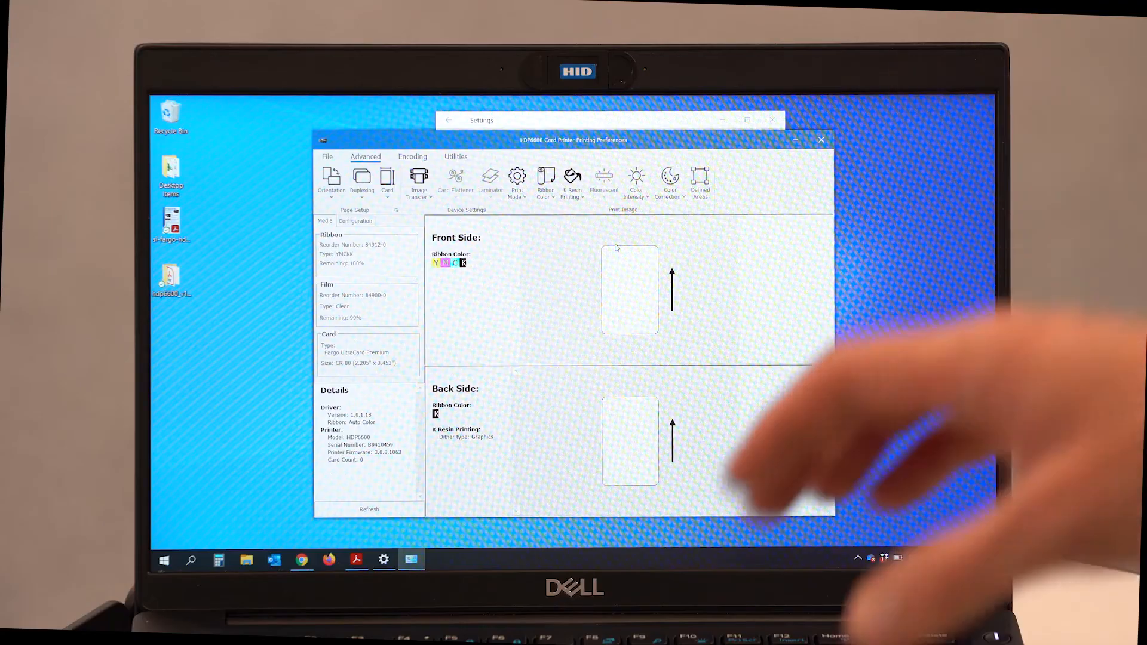
{"action": "mouse_move", "coordinate": [669, 182]}
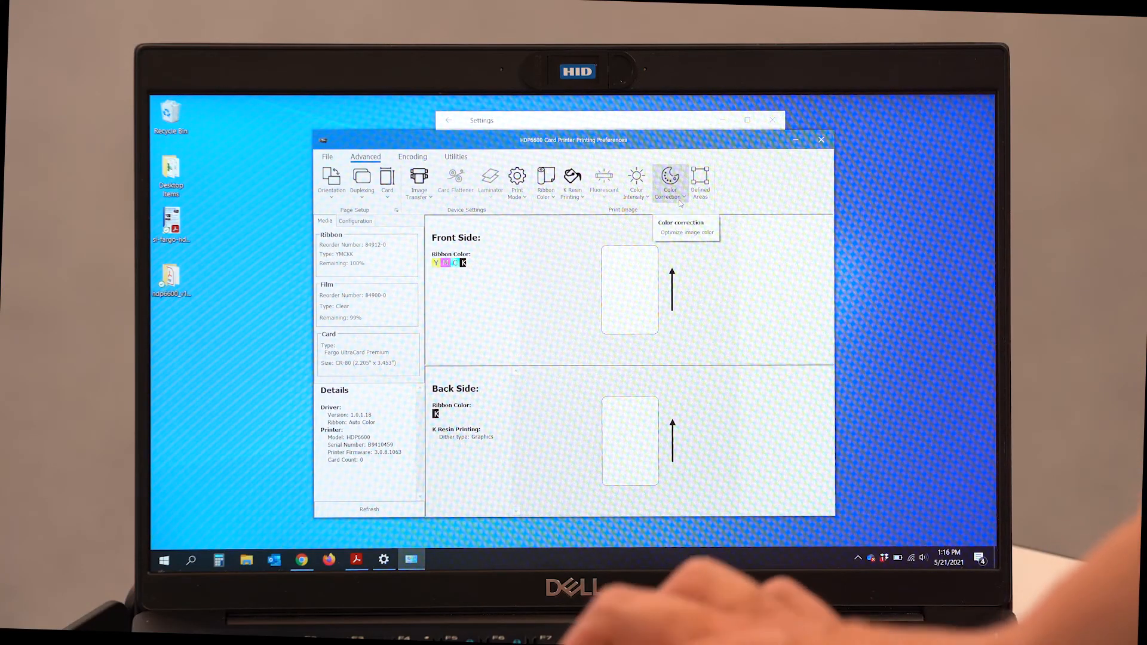
Review the color correction choices and keep Default selected.
{"action": "left_click", "coordinate": [669, 182]}
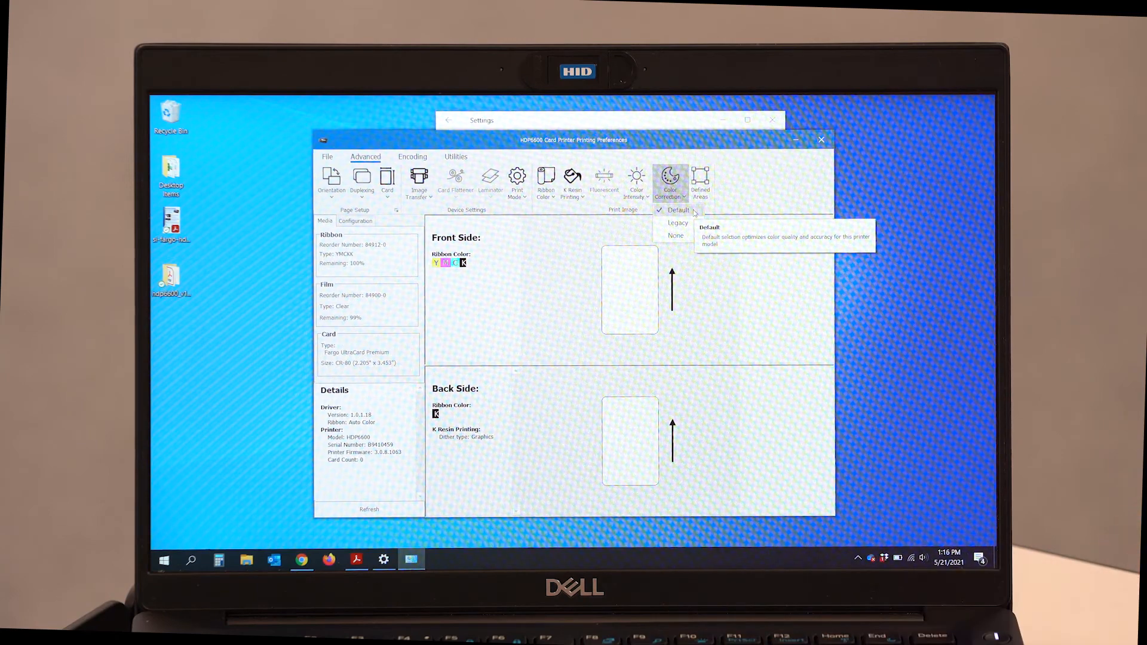
{"action": "mouse_move", "coordinate": [692, 223]}
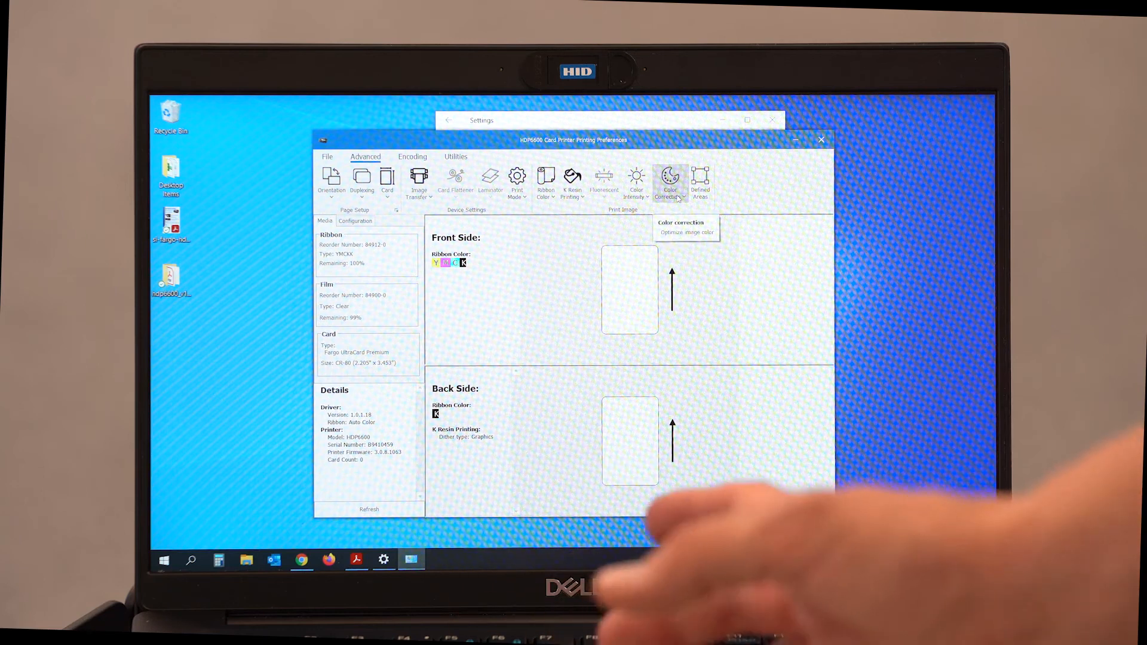
{"action": "left_click", "coordinate": [670, 182]}
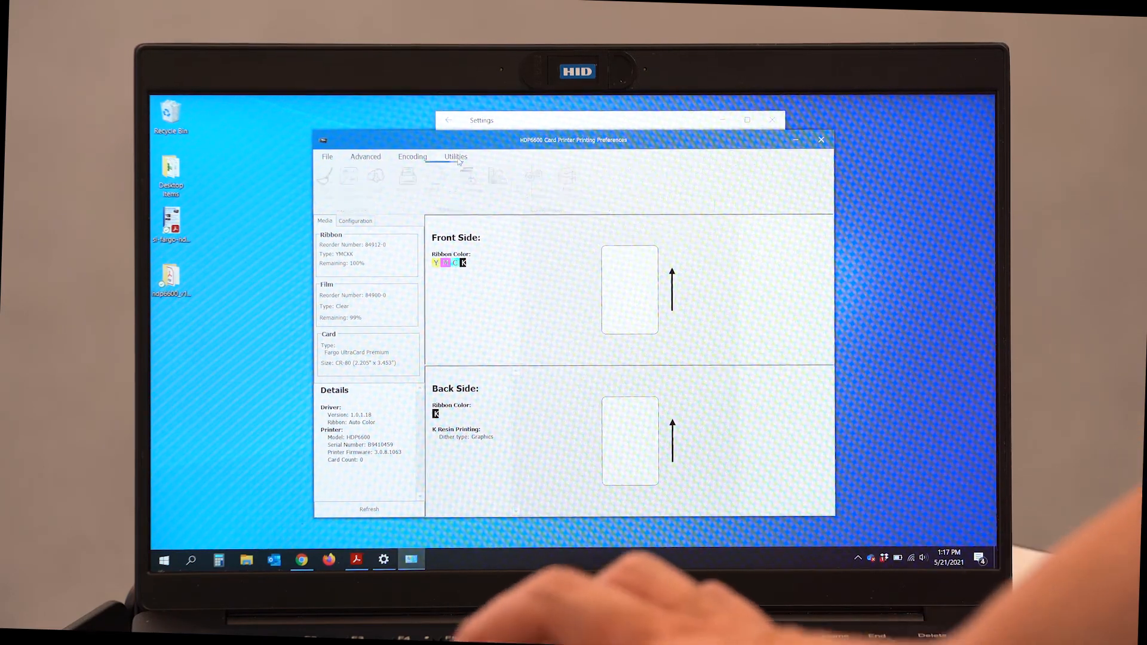
Go to Utilities and launch Test Print to load the sample card images.
{"action": "left_click", "coordinate": [455, 156]}
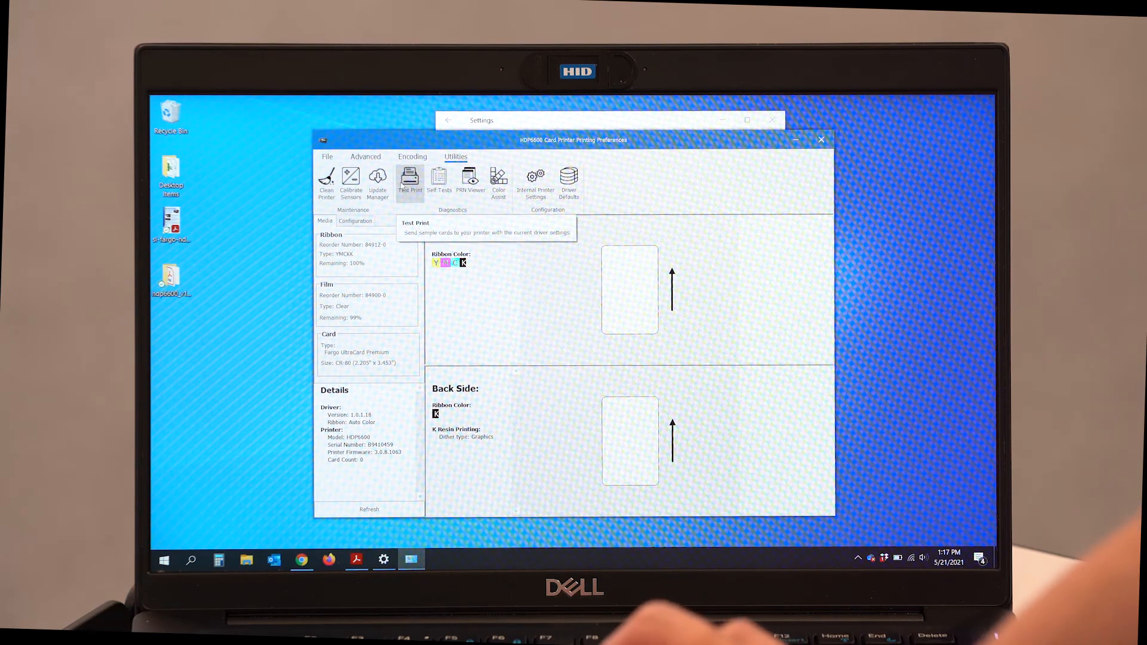
{"action": "left_click", "coordinate": [410, 180]}
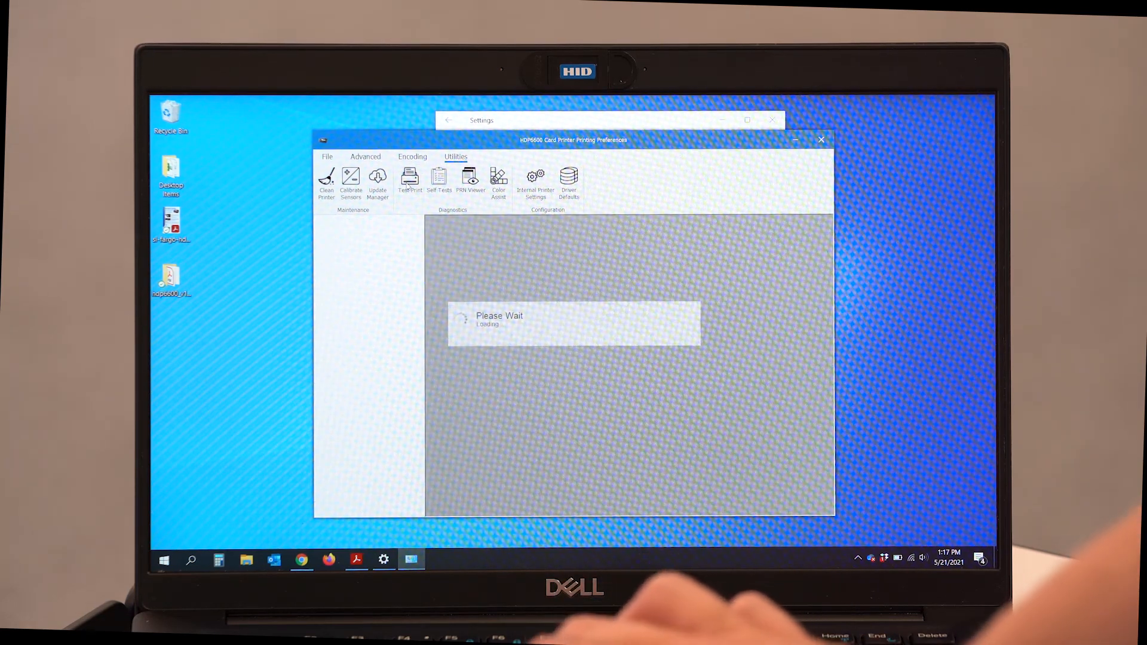
{"action": "left_click", "coordinate": [410, 179]}
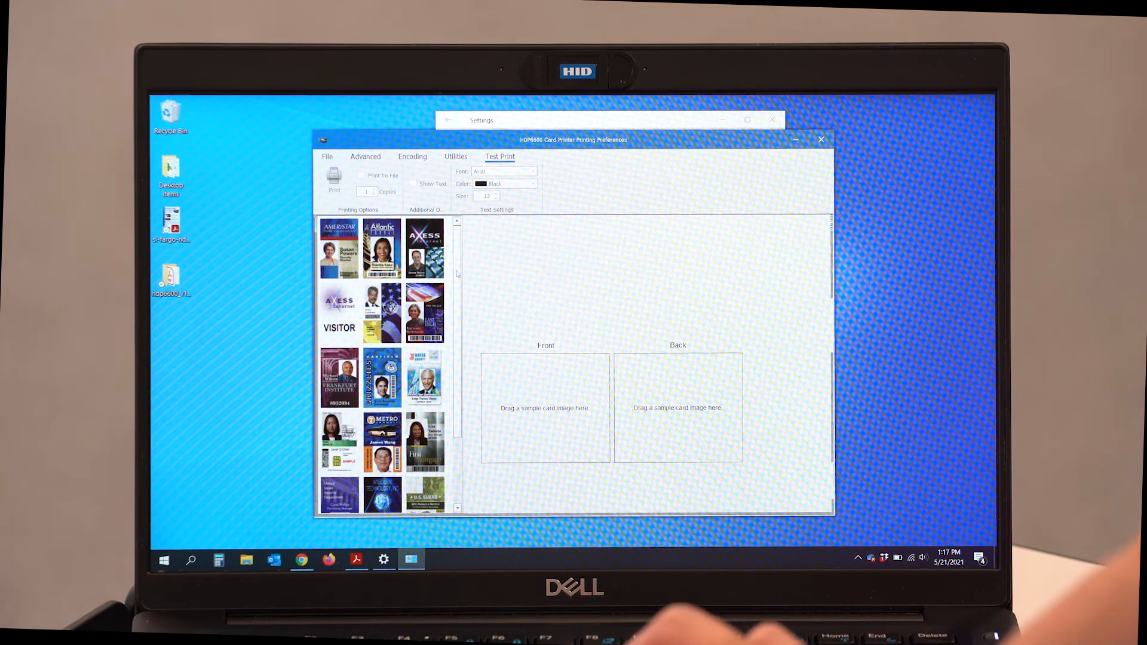
{"action": "scroll", "scroll_direction": "down", "scroll_amount": 3}
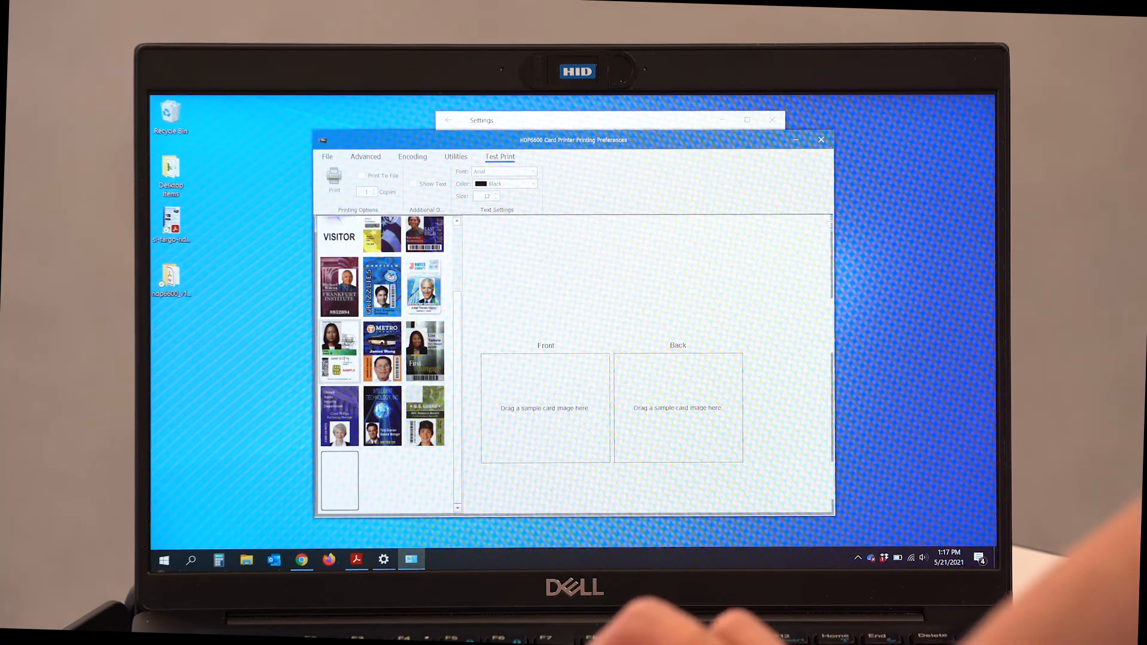